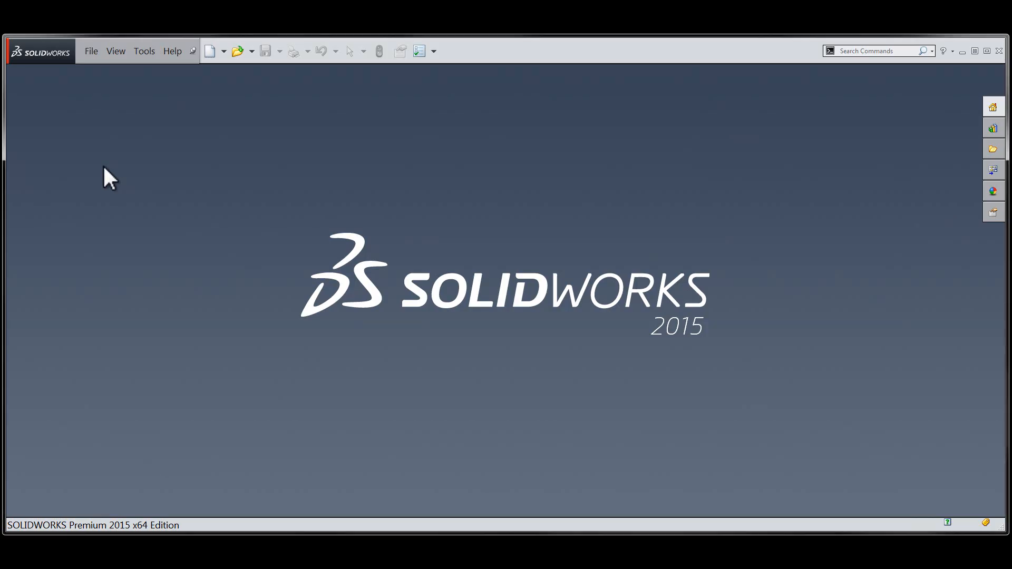
# Step: Open the recent part PART C.SLDPRT from the File menu's recent documents
pyautogui.click(91, 51)
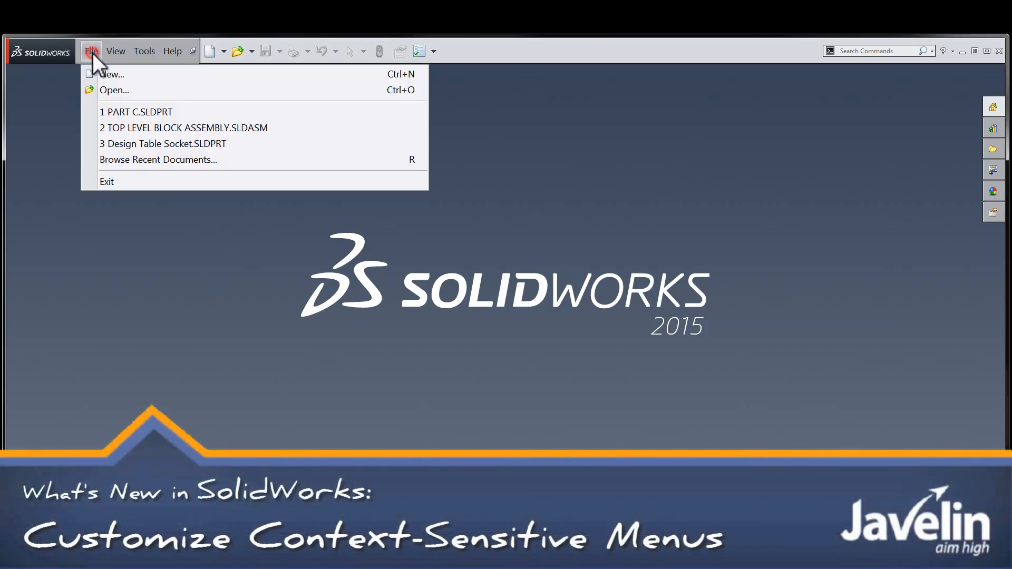
pyautogui.click(135, 112)
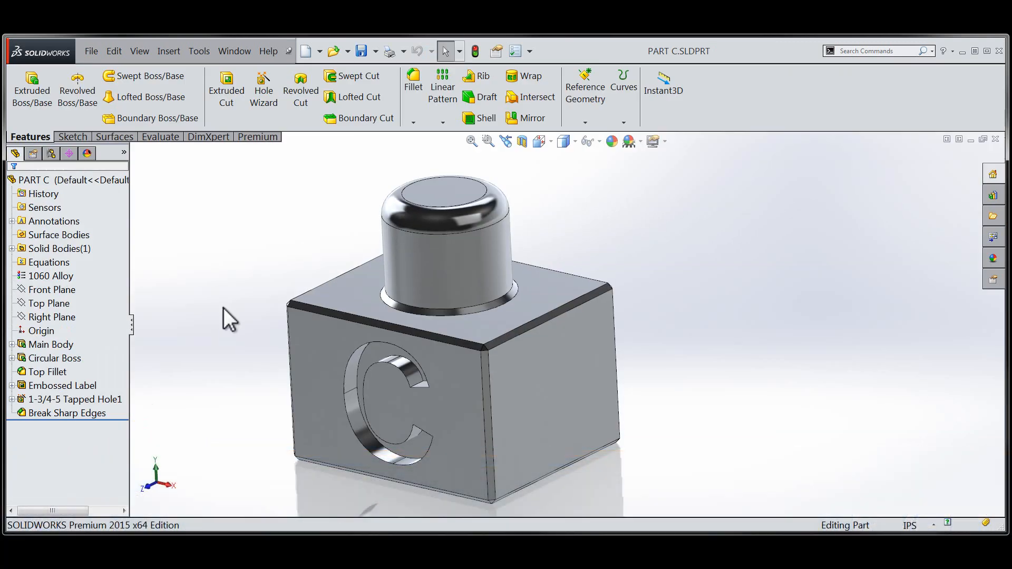
pyautogui.moveTo(177, 284)
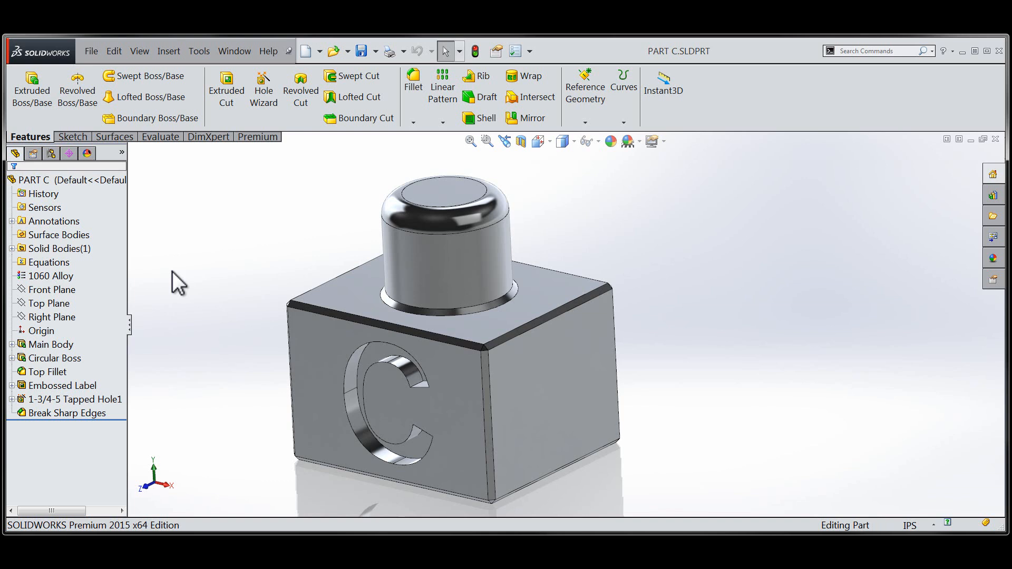
# Step: From the Circular Boss face's shortcut toolbar, launch Customize for its context toolbar
pyautogui.click(442, 259)
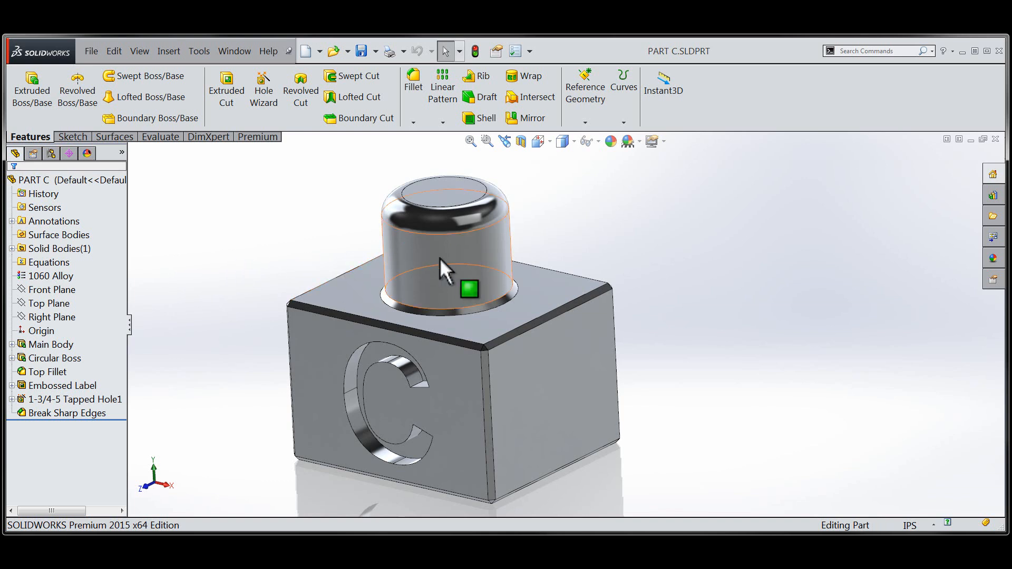
pyautogui.rightClick(445, 271)
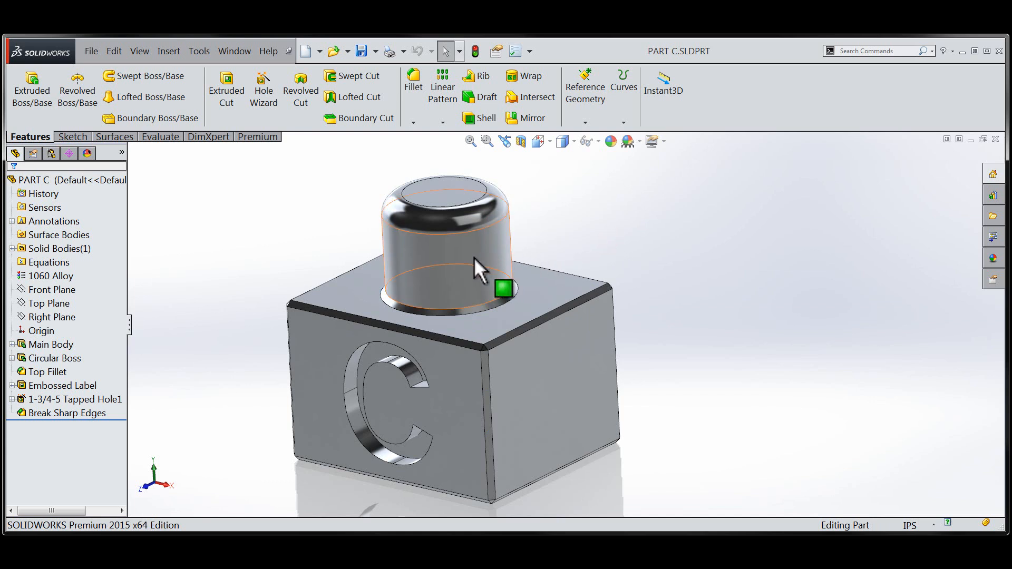
pyautogui.moveTo(465, 262)
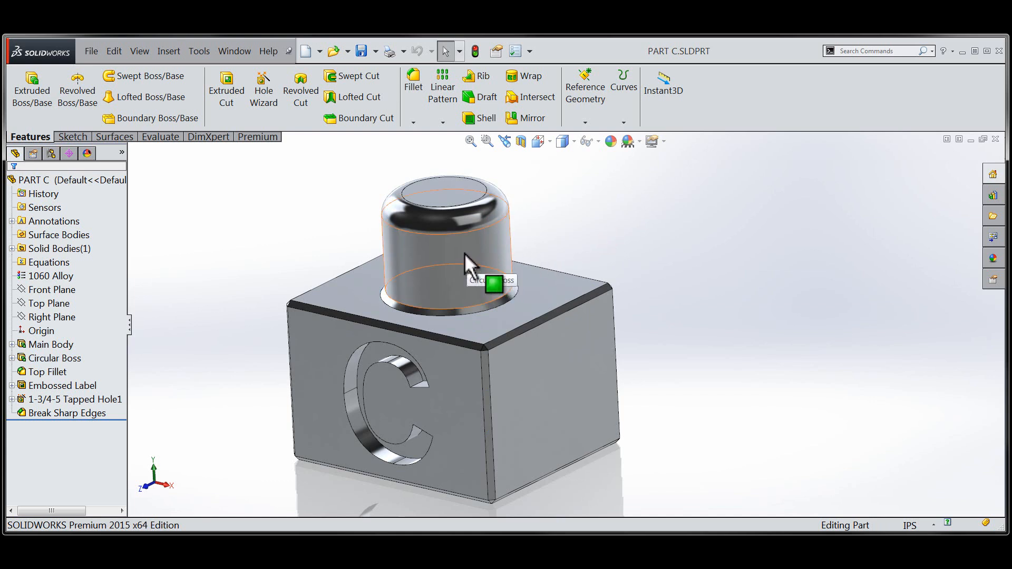
pyautogui.rightClick(465, 265)
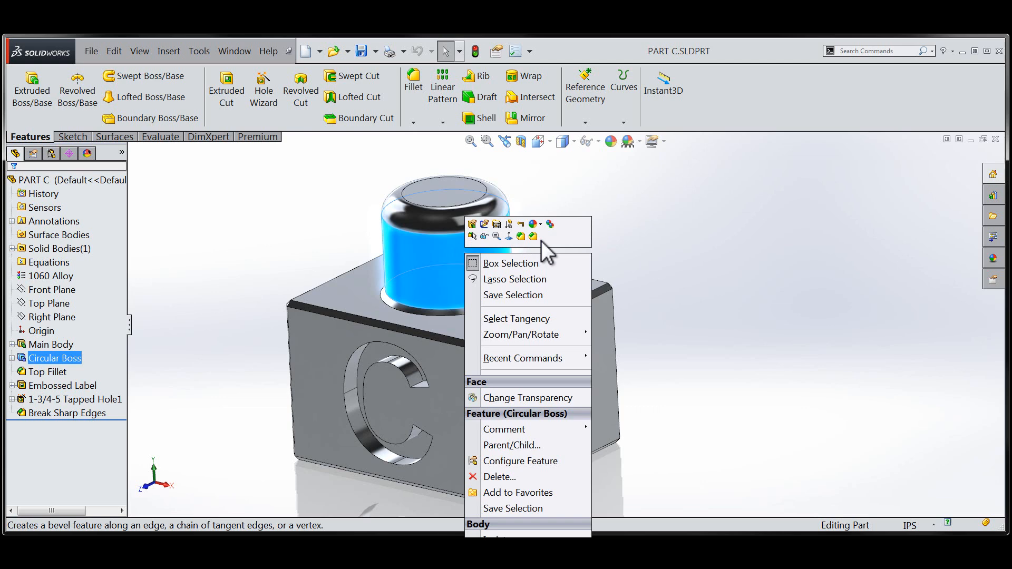
pyautogui.moveTo(551, 238)
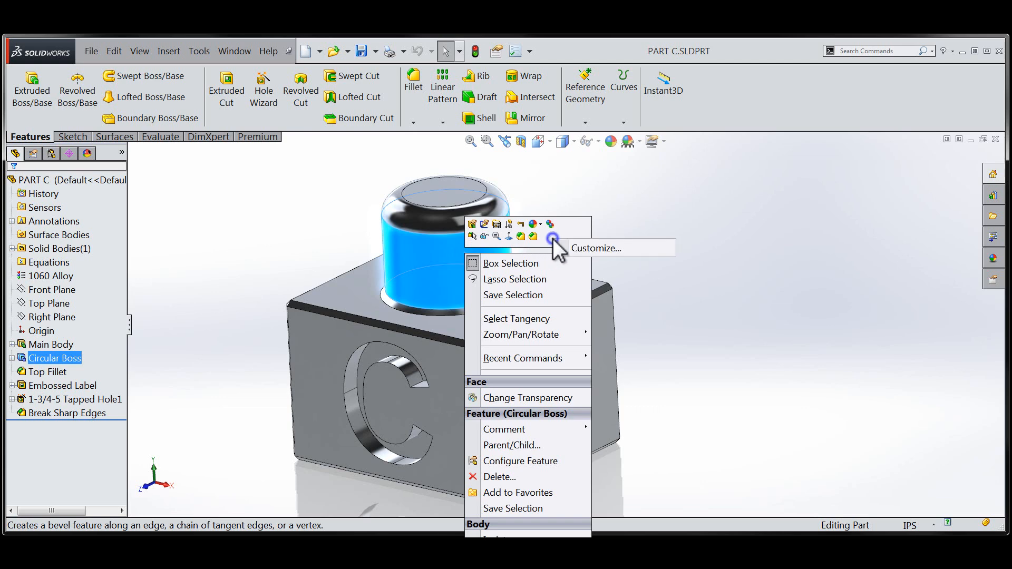
pyautogui.click(590, 249)
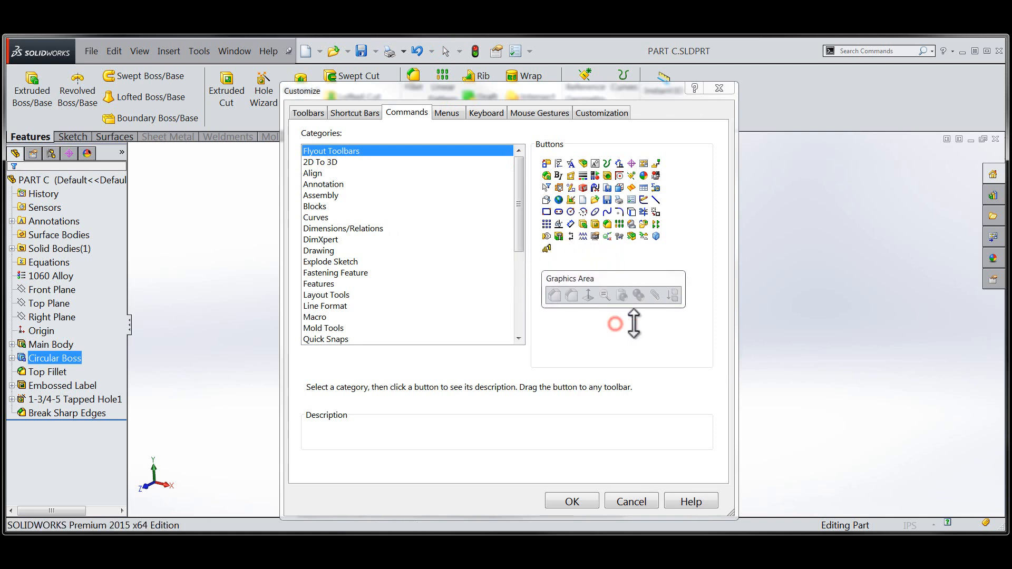
pyautogui.moveTo(693, 291)
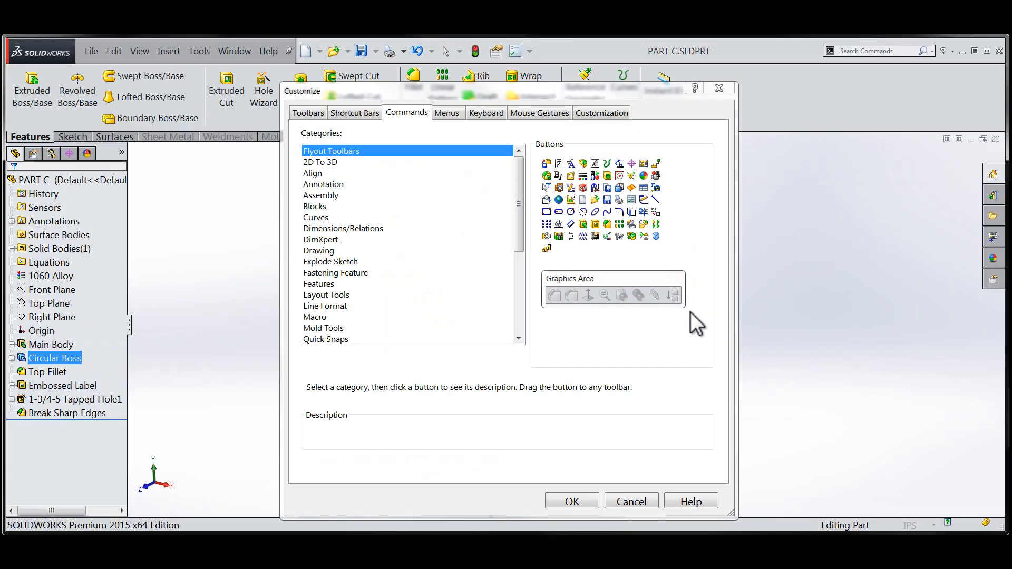
pyautogui.moveTo(685, 276)
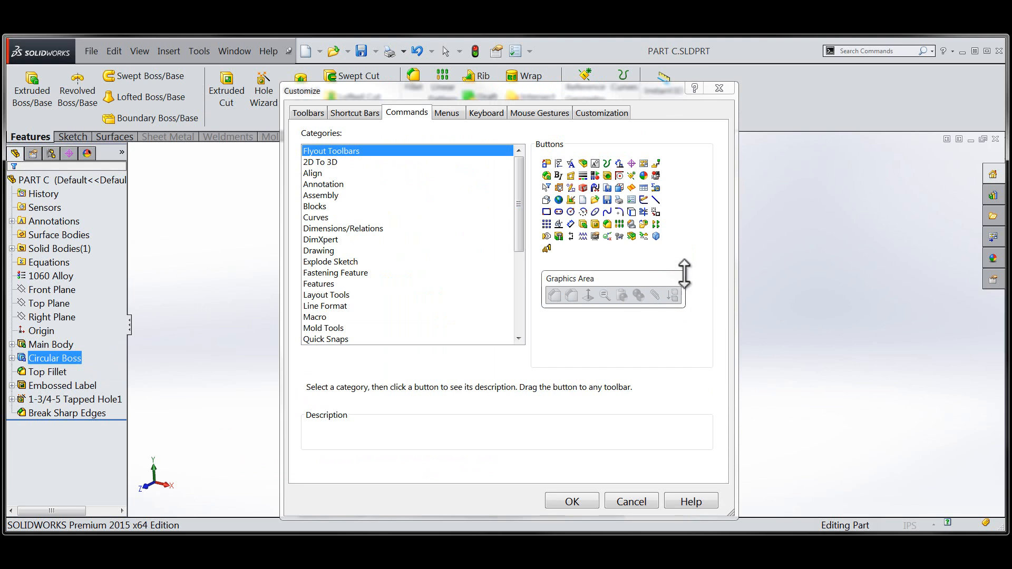
pyautogui.moveTo(348, 257)
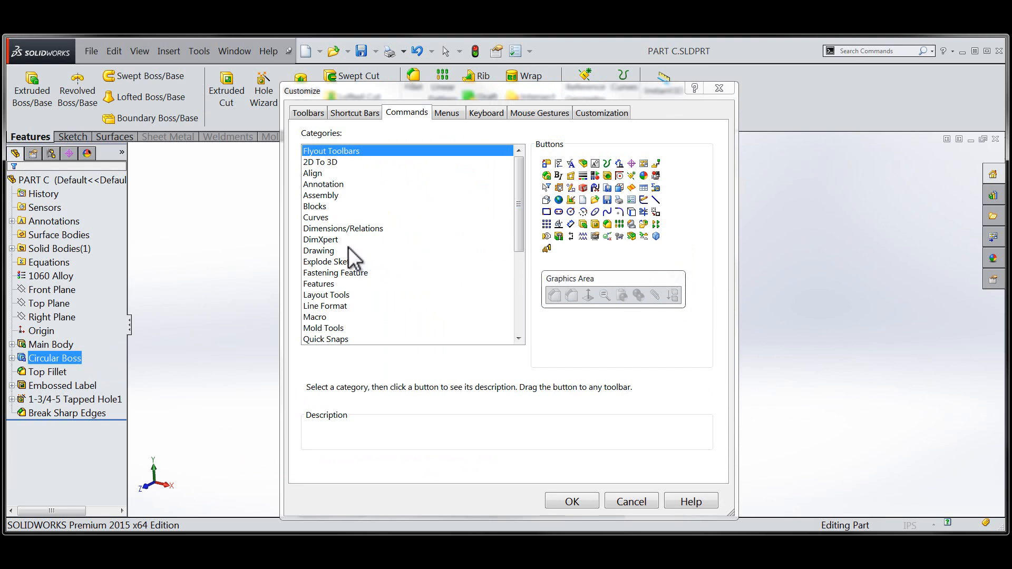
pyautogui.moveTo(326, 256)
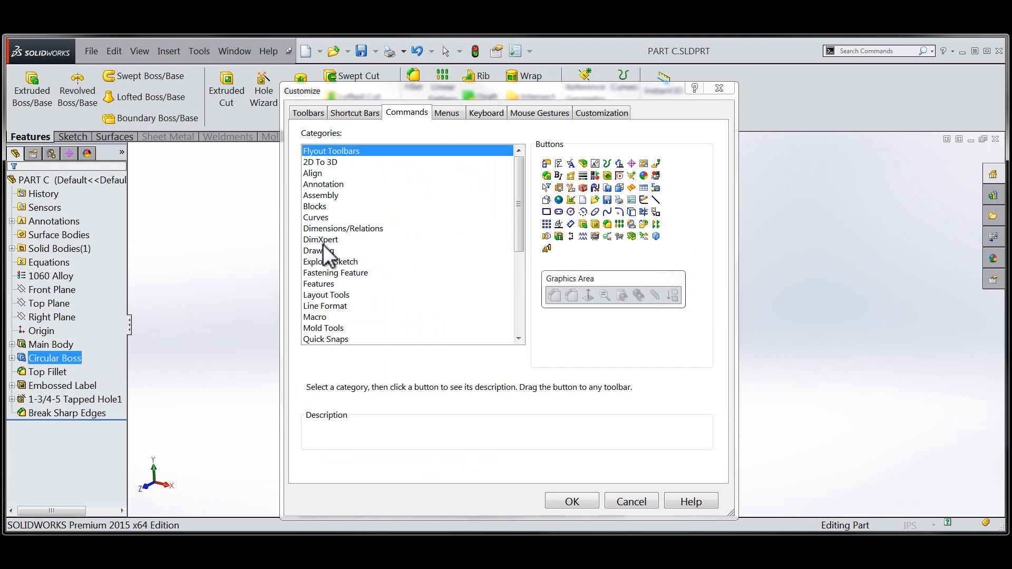
# Step: Add the Reference Geometry Plane and Axis tools to the Graphics Area shortcut toolbar and apply with OK
pyautogui.click(335, 246)
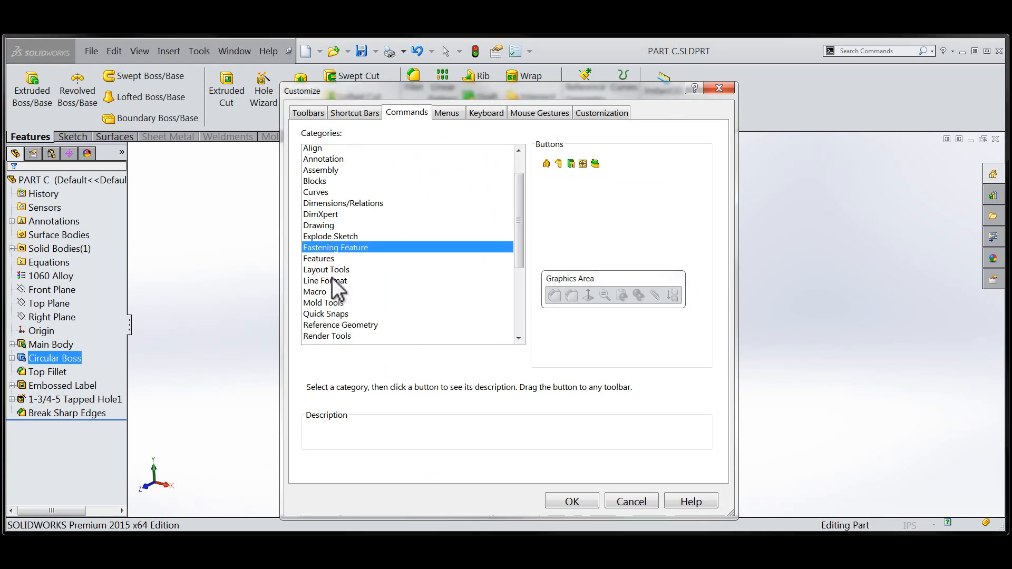
pyautogui.click(333, 283)
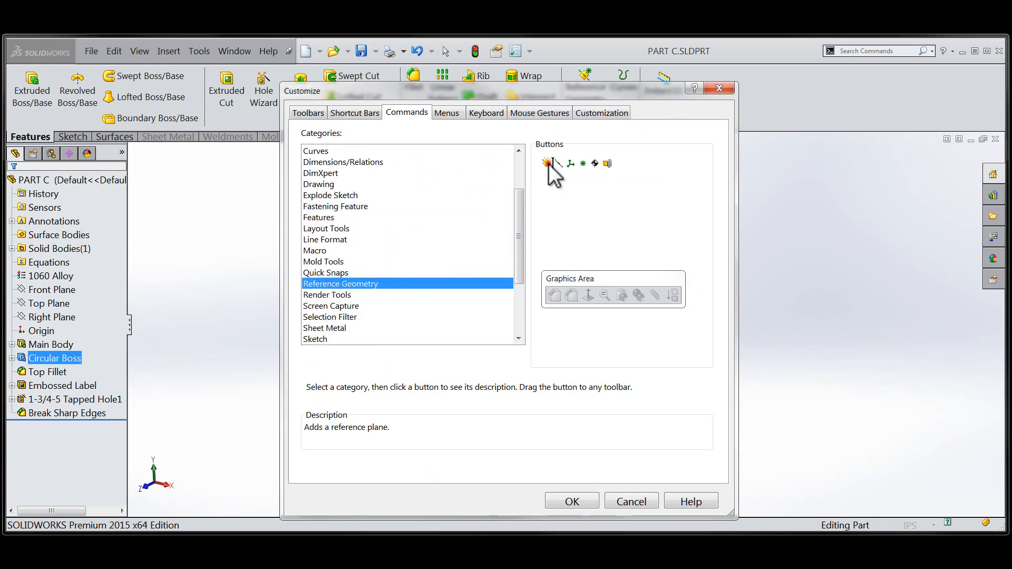
pyautogui.moveTo(547, 162); pyautogui.dragTo(681, 294)
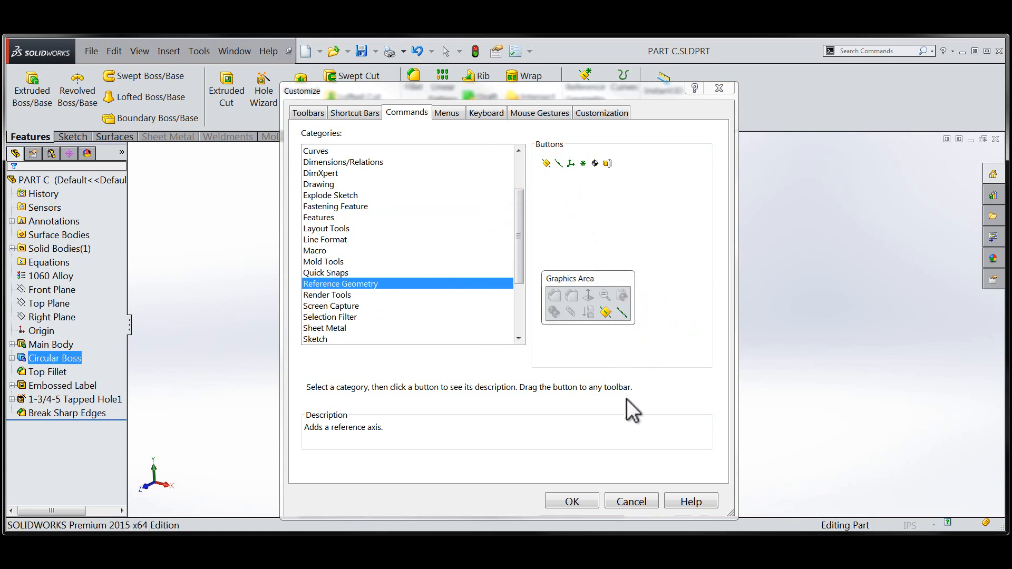
pyautogui.click(571, 501)
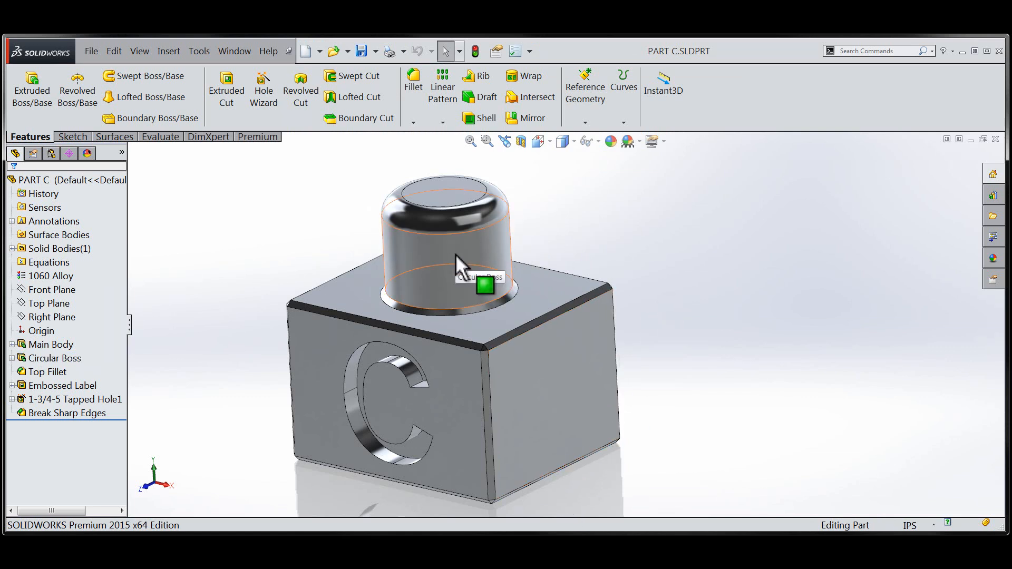
# Step: Show the Circular Boss face's shortcut toolbar to confirm the Plane and Axis tools appear
pyautogui.rightClick(459, 266)
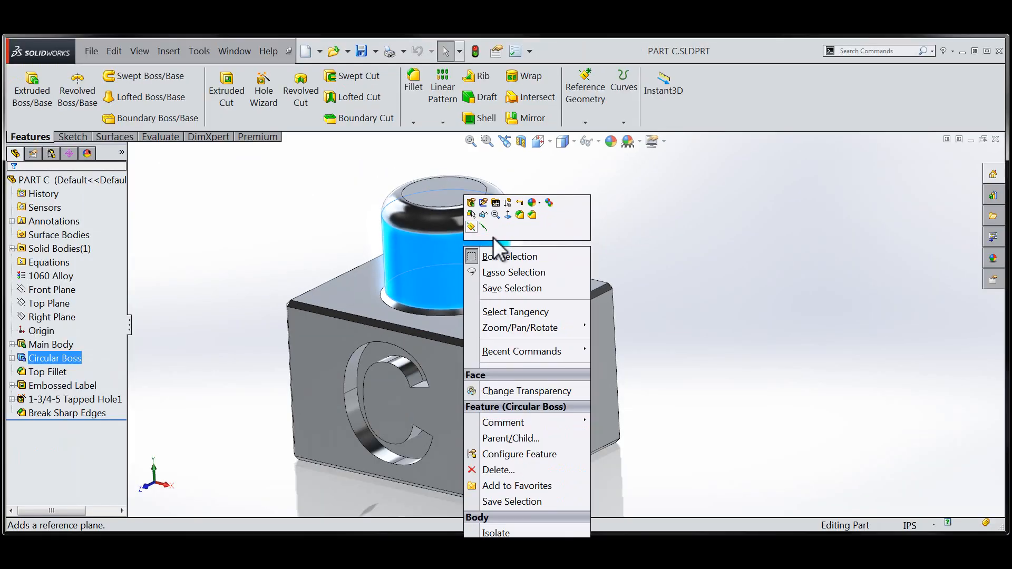
pyautogui.moveTo(607, 247)
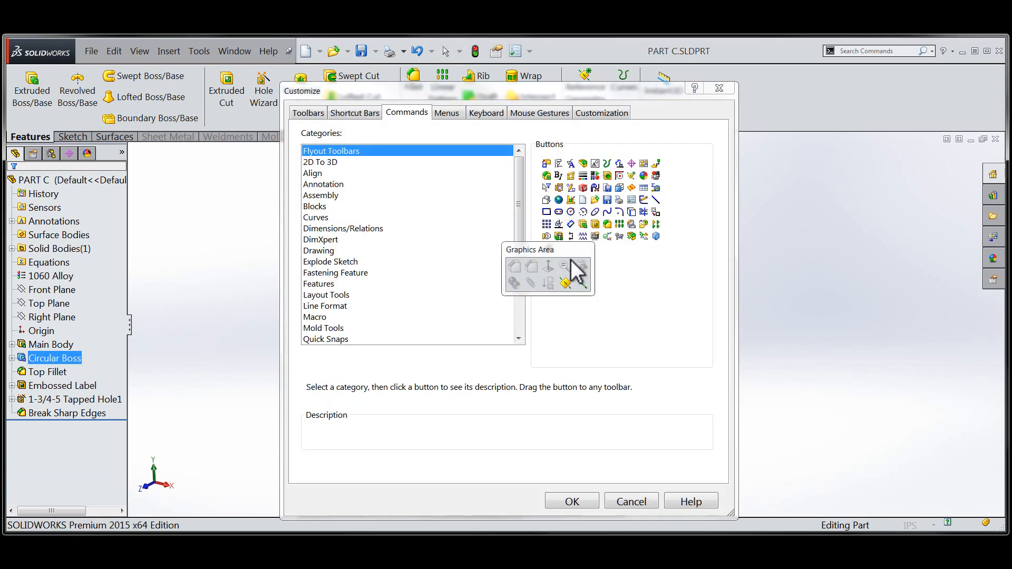
pyautogui.moveTo(702, 311)
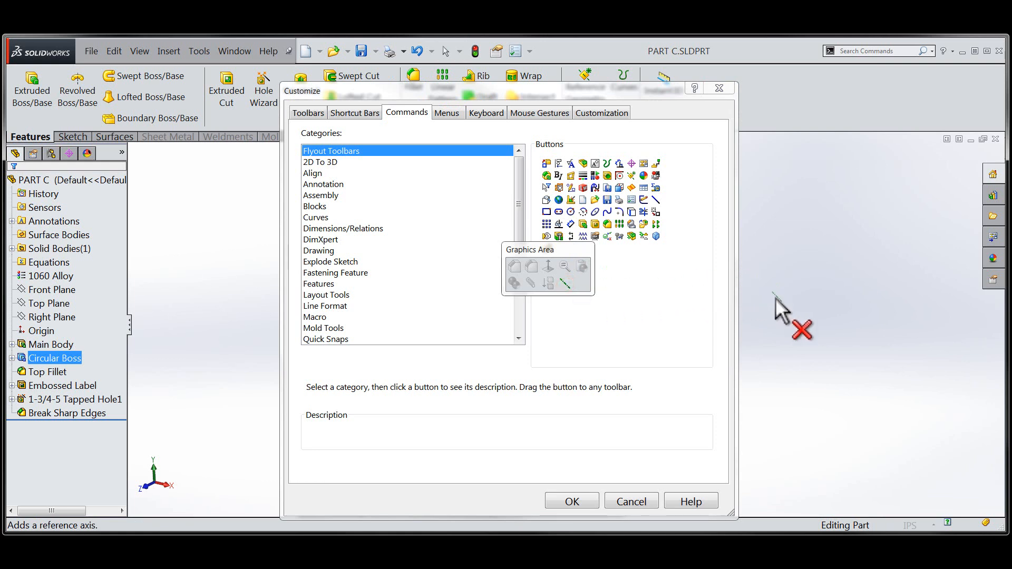
pyautogui.moveTo(597, 271)
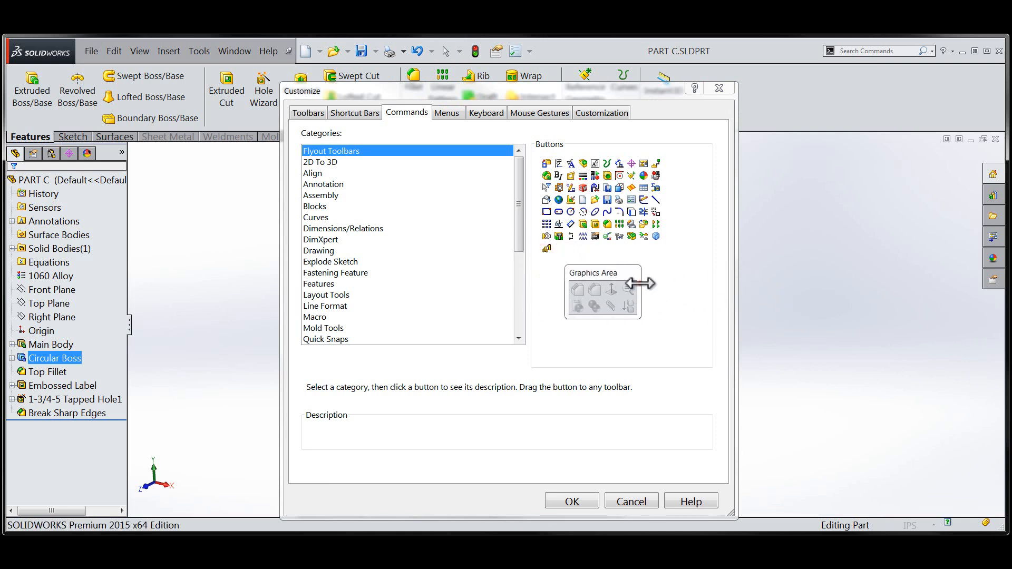
pyautogui.moveTo(637, 317)
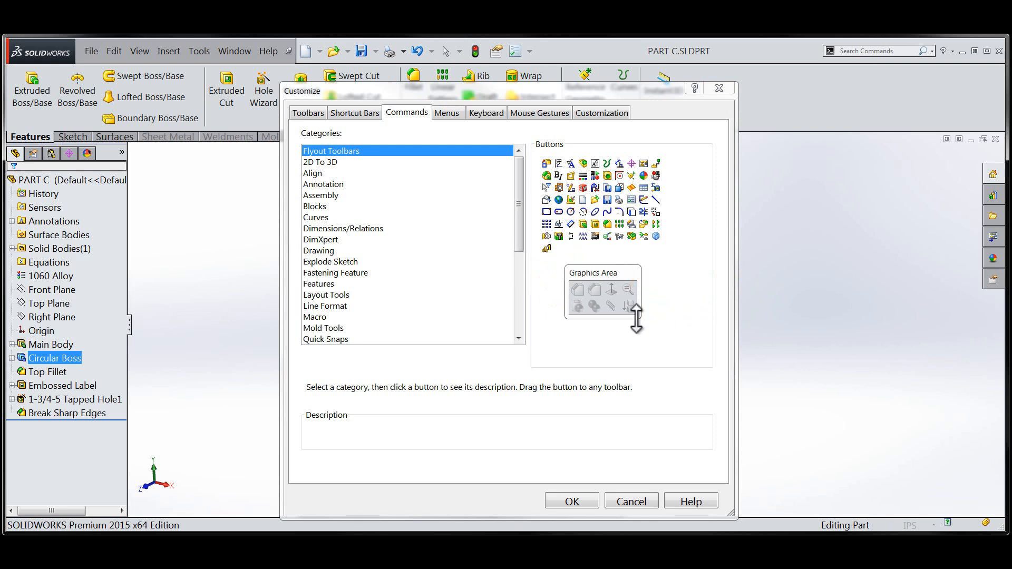